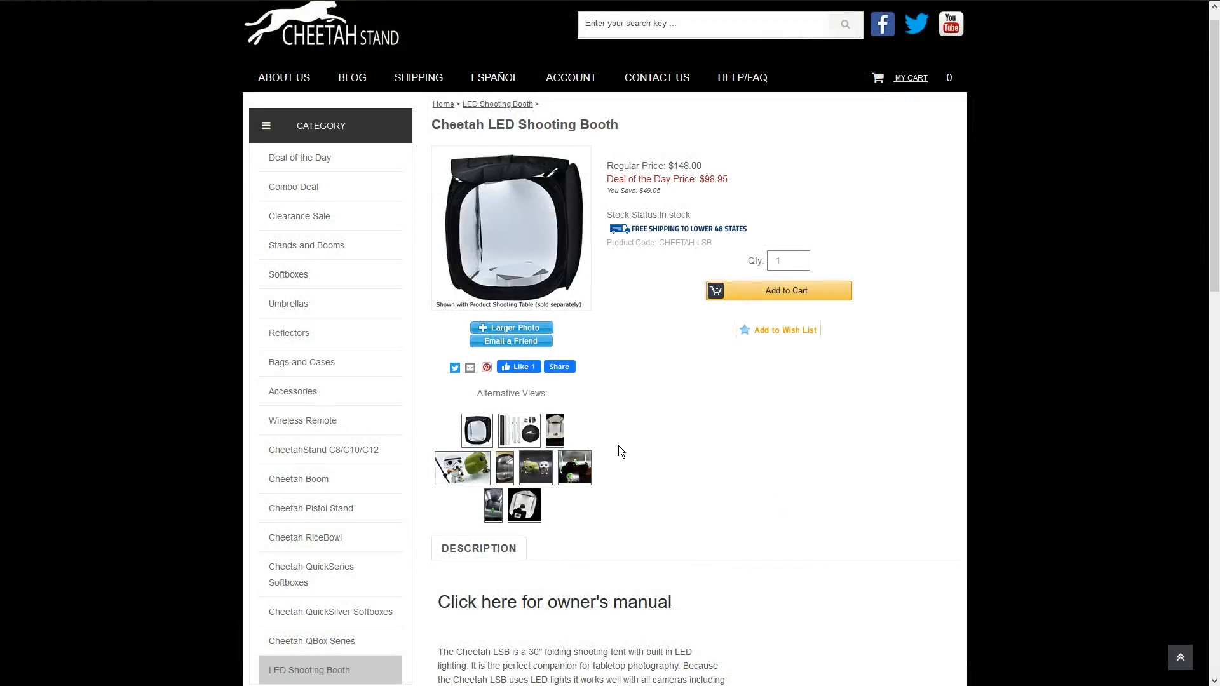
{"action": "mouse_move", "coordinate": [726, 437]}
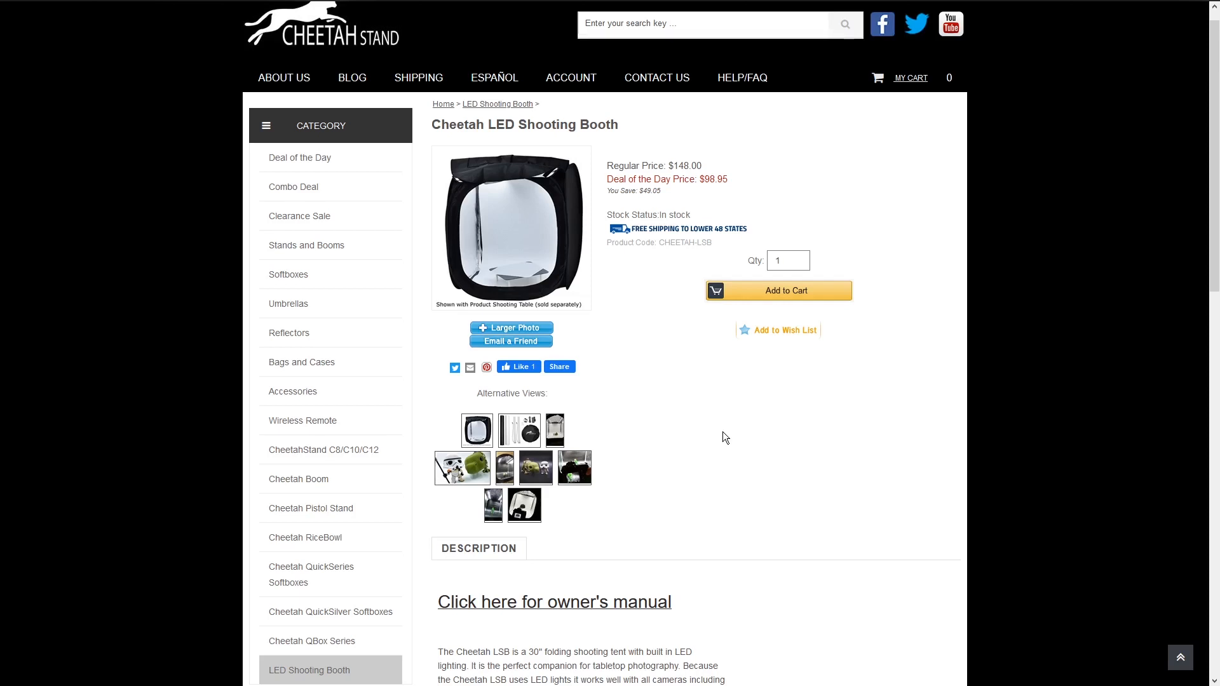
{"action": "mouse_move", "coordinate": [324, 449]}
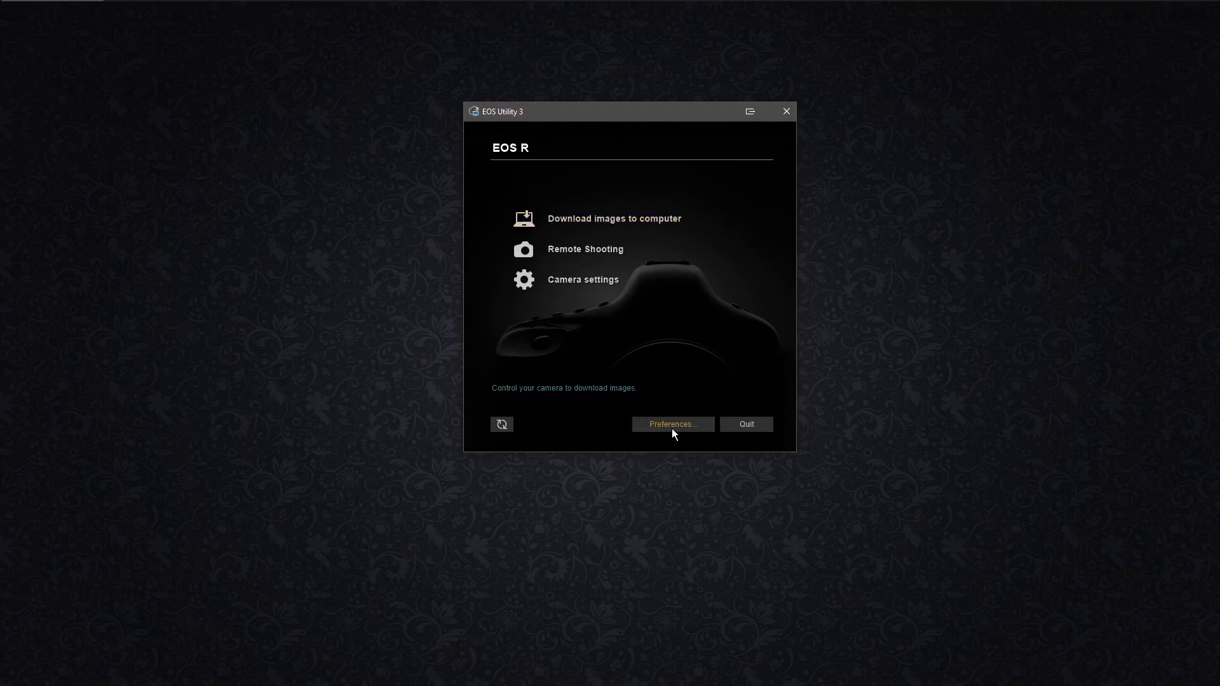
In Preferences > Basic Settings, try startup on the Remote shooting screen, then keep Show main window
{"action": "left_click", "coordinate": [672, 425]}
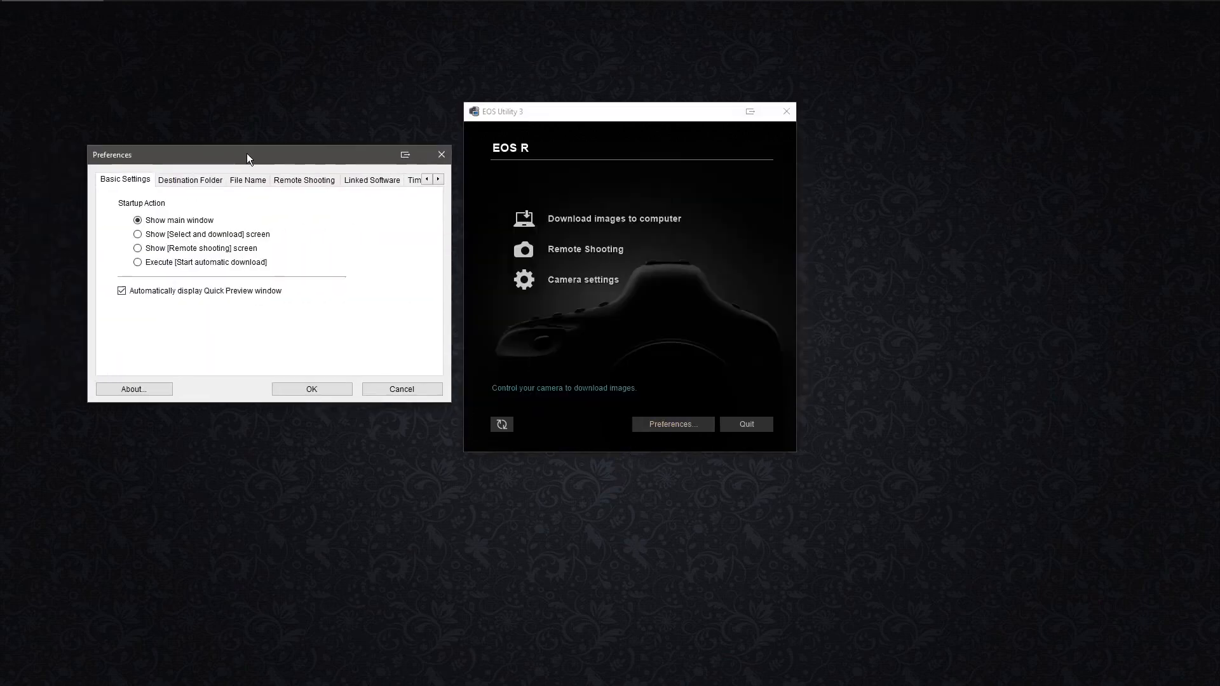
{"action": "mouse_move", "coordinate": [599, 125]}
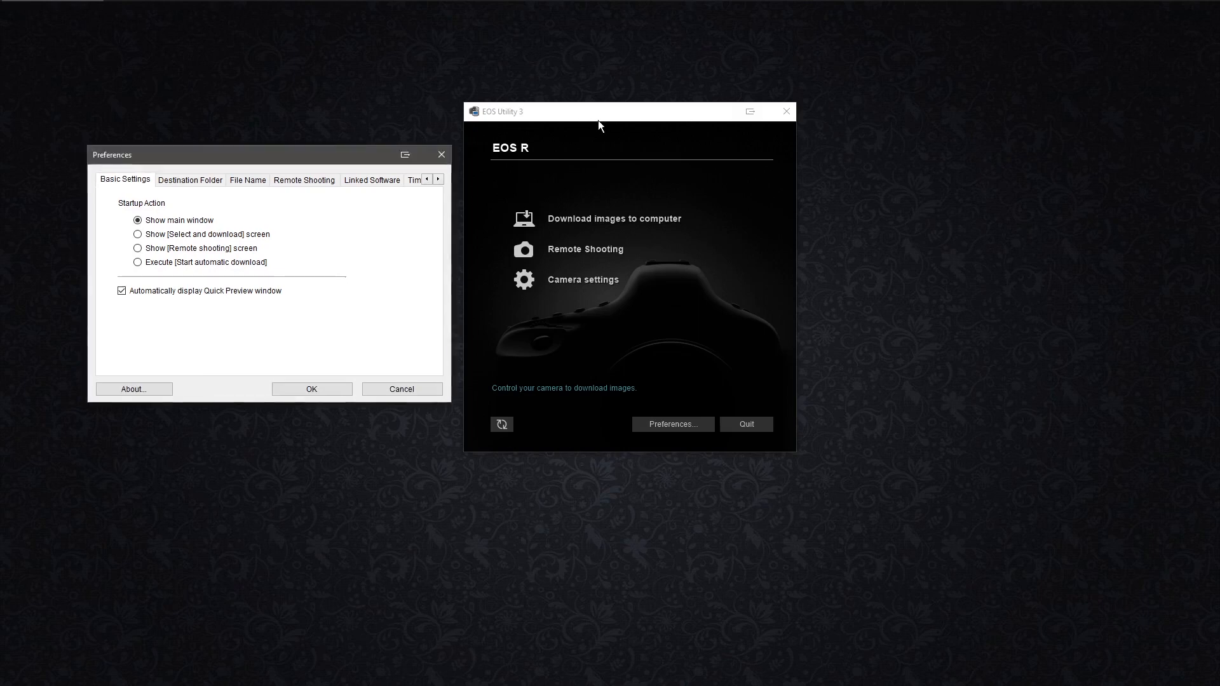
{"action": "mouse_move", "coordinate": [218, 227]}
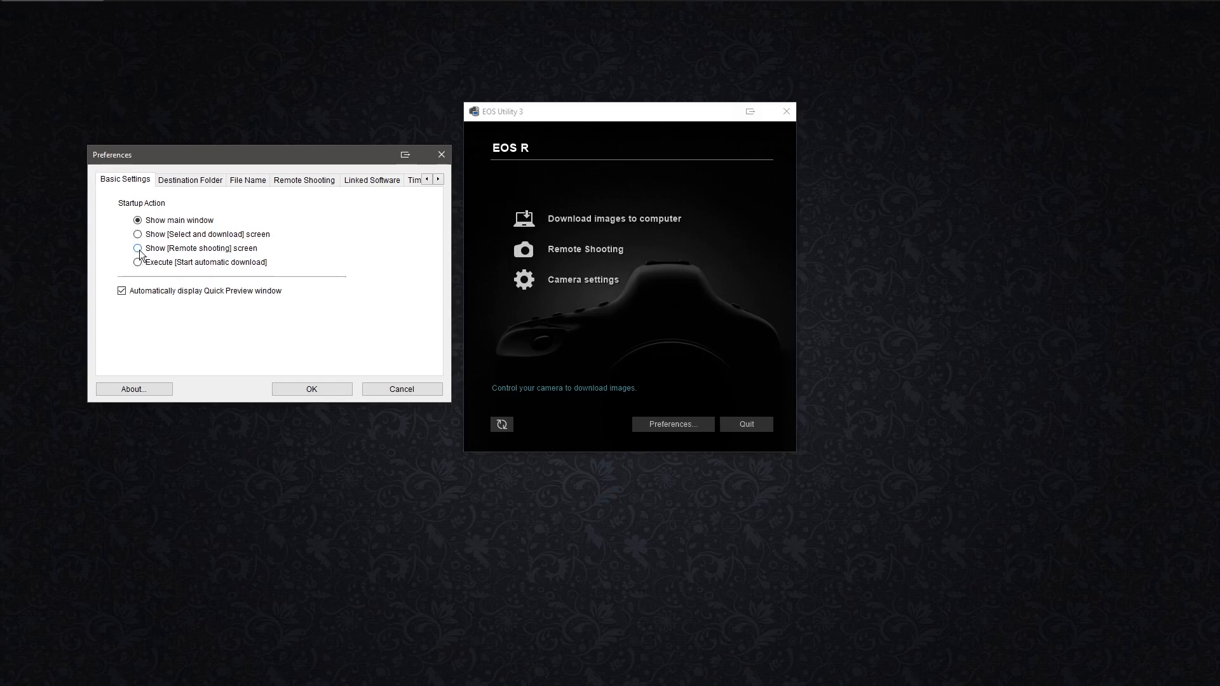
{"action": "left_click", "coordinate": [138, 247]}
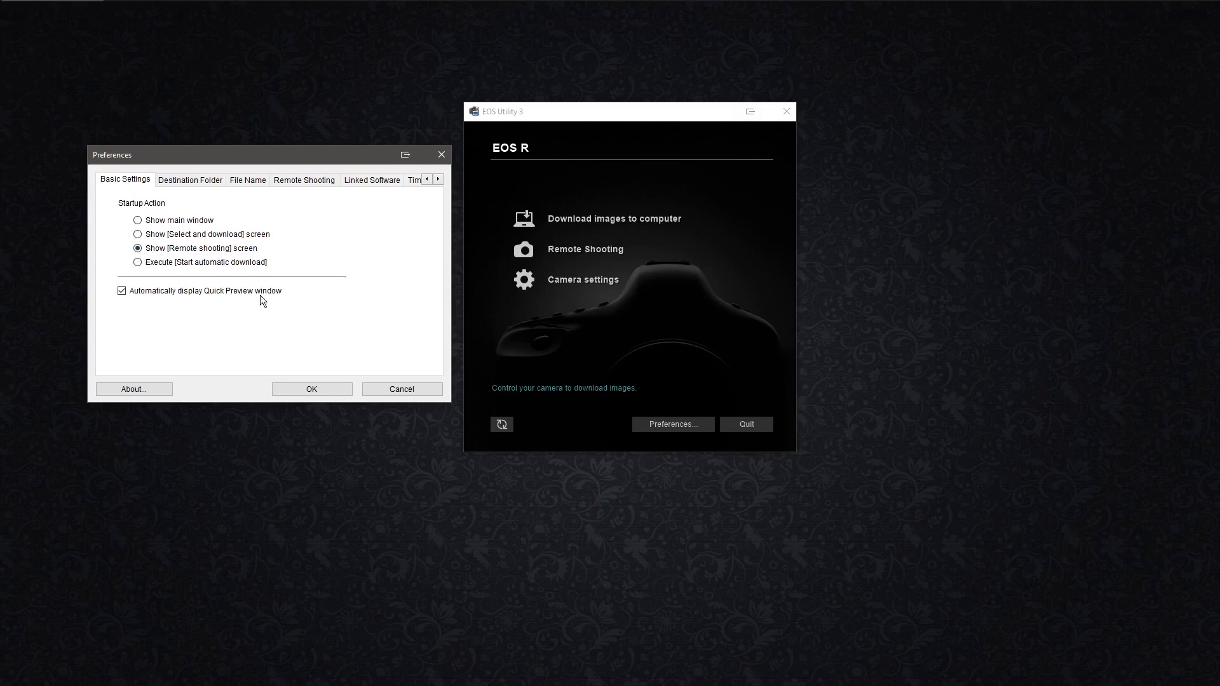
{"action": "left_click", "coordinate": [135, 219]}
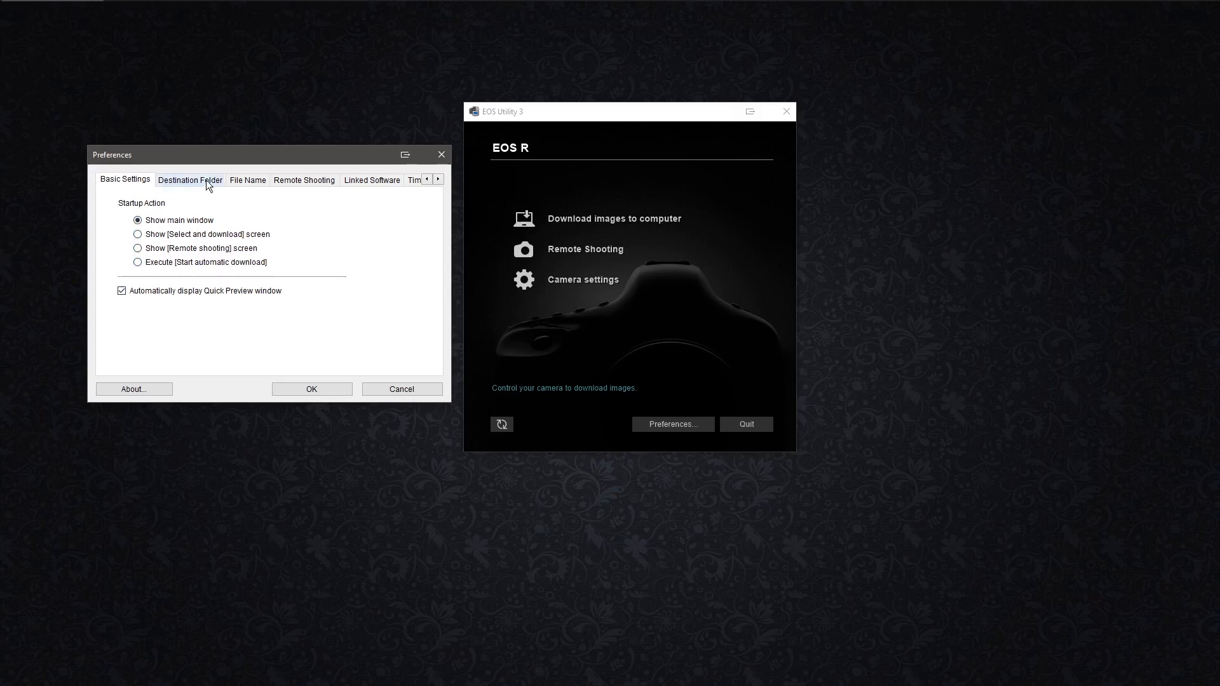
Review the Destination Folder and File Name settings, then leave Rotate image off under Remote Shooting
{"action": "left_click", "coordinate": [189, 181]}
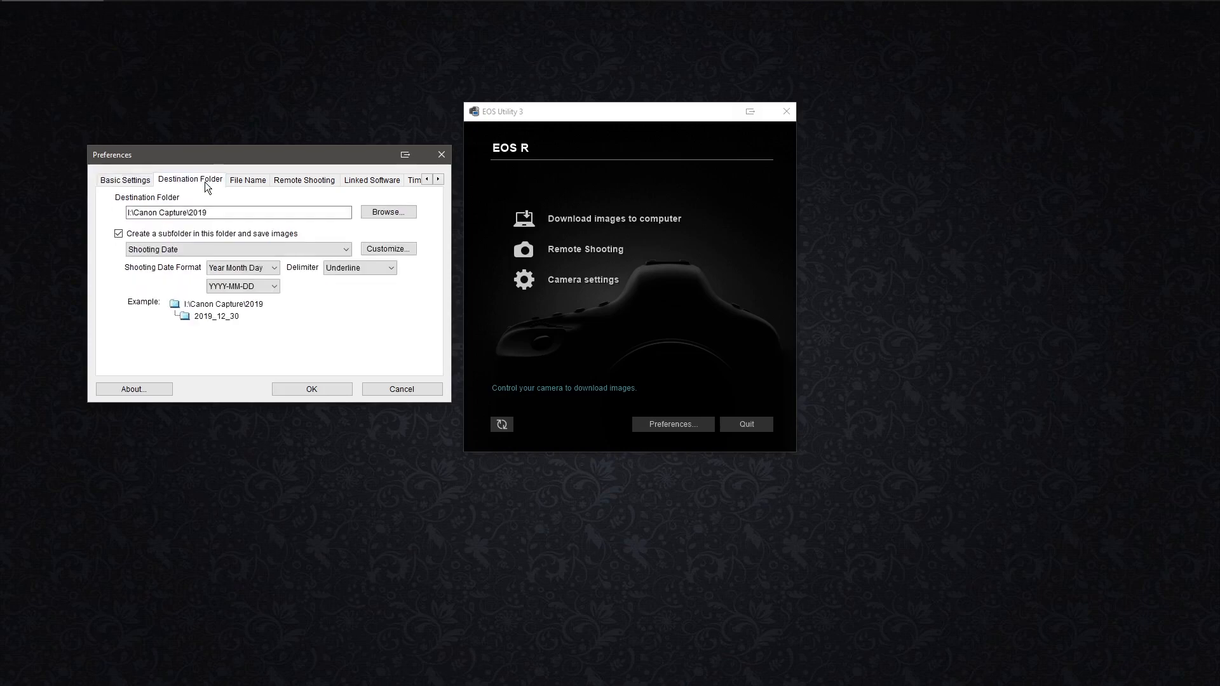
{"action": "mouse_move", "coordinate": [224, 226]}
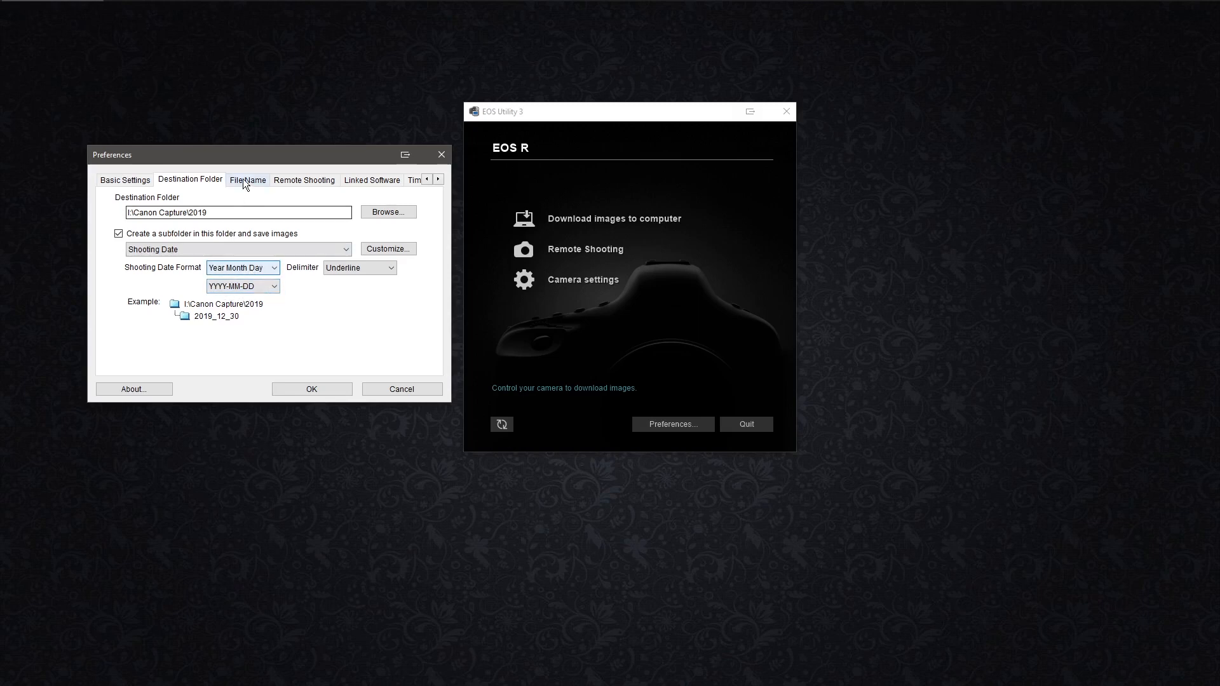
{"action": "left_click", "coordinate": [247, 181]}
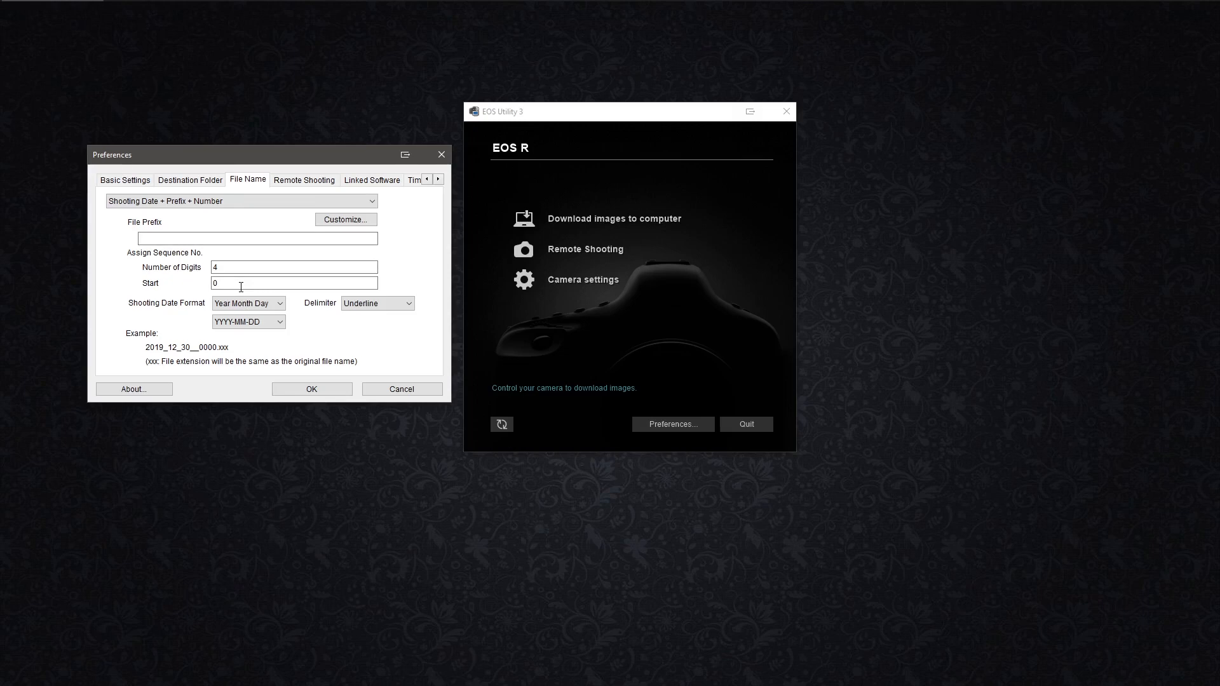
{"action": "mouse_move", "coordinate": [305, 188]}
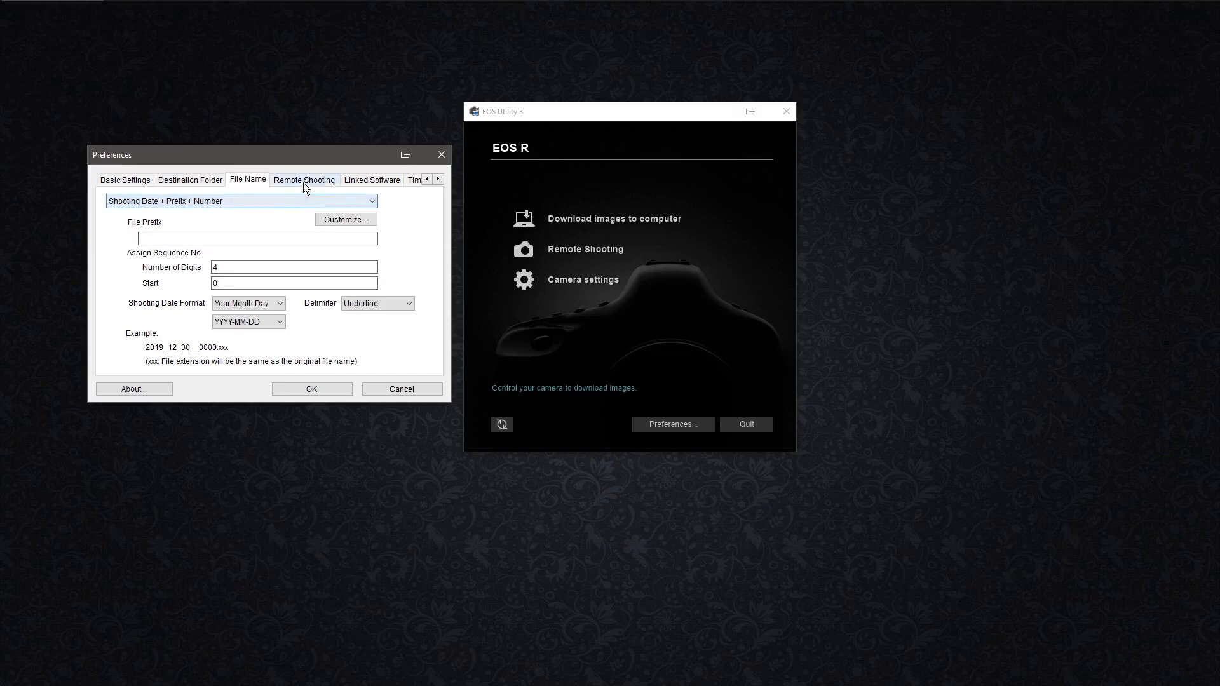
{"action": "left_click", "coordinate": [305, 180]}
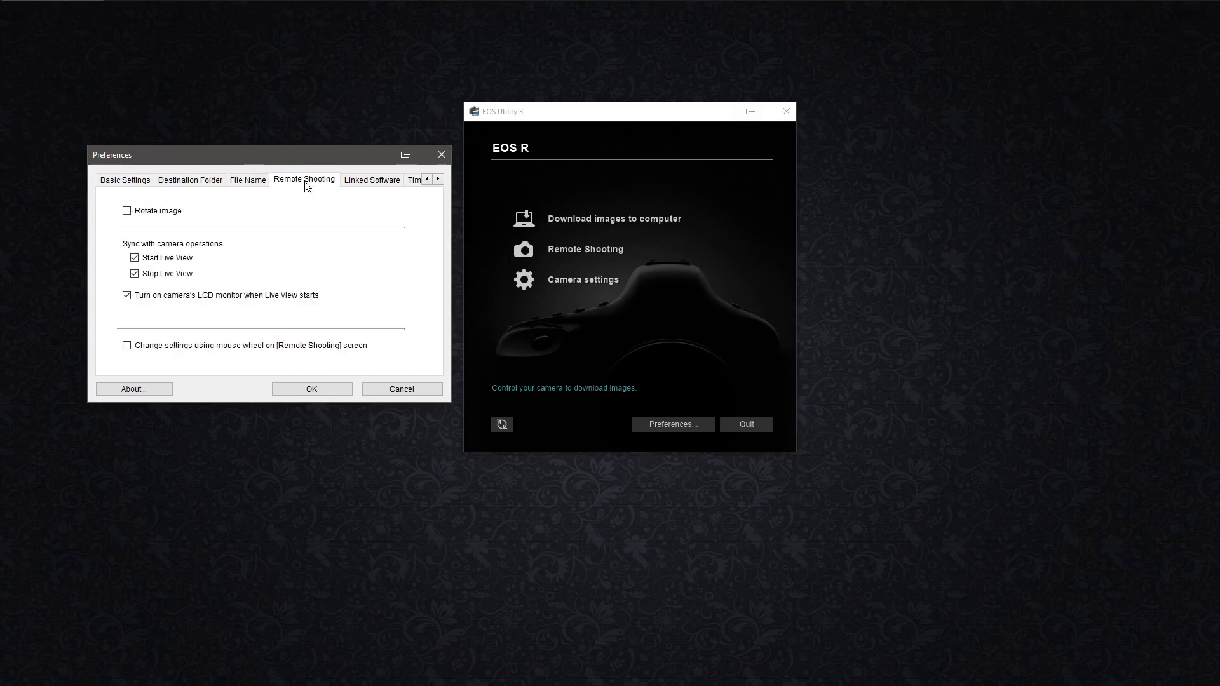
{"action": "mouse_move", "coordinate": [264, 267]}
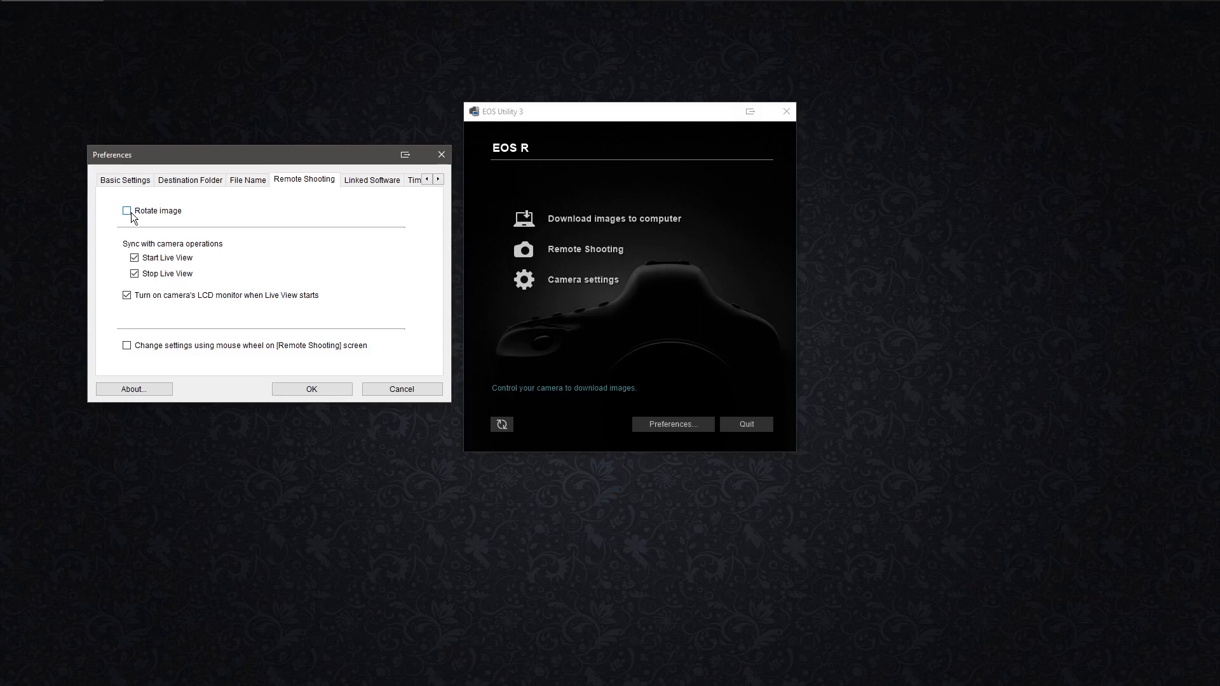
{"action": "left_click", "coordinate": [127, 211]}
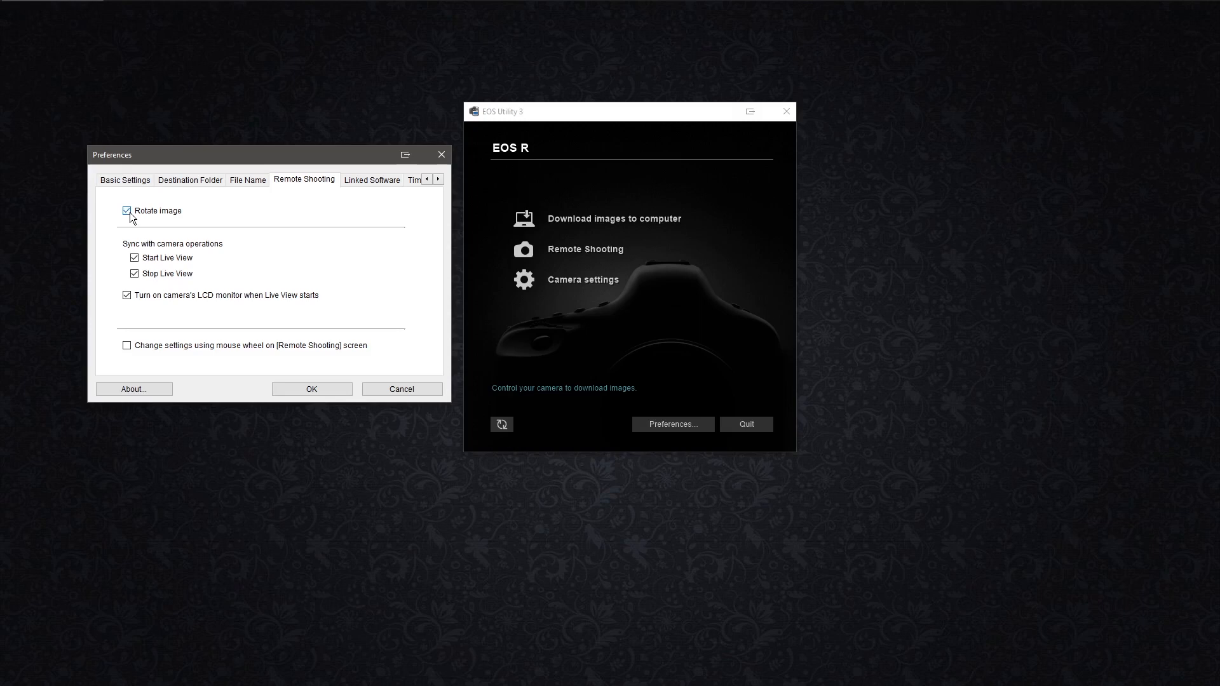
{"action": "left_click", "coordinate": [127, 211]}
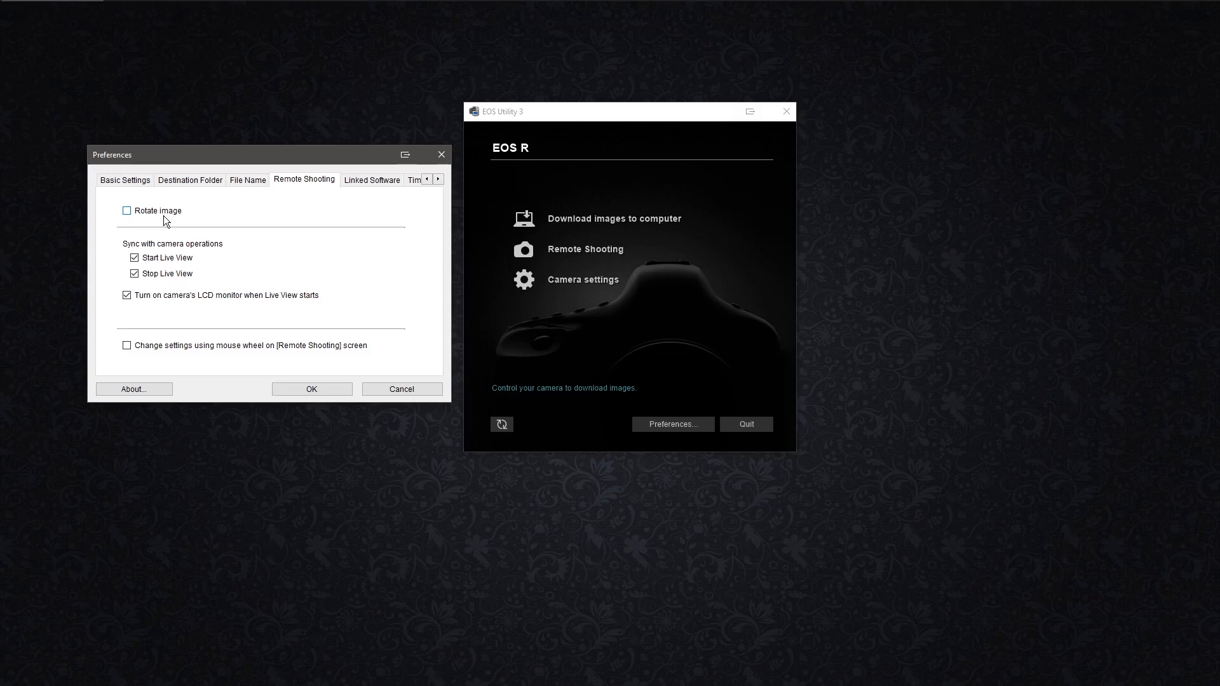
{"action": "mouse_move", "coordinate": [330, 204]}
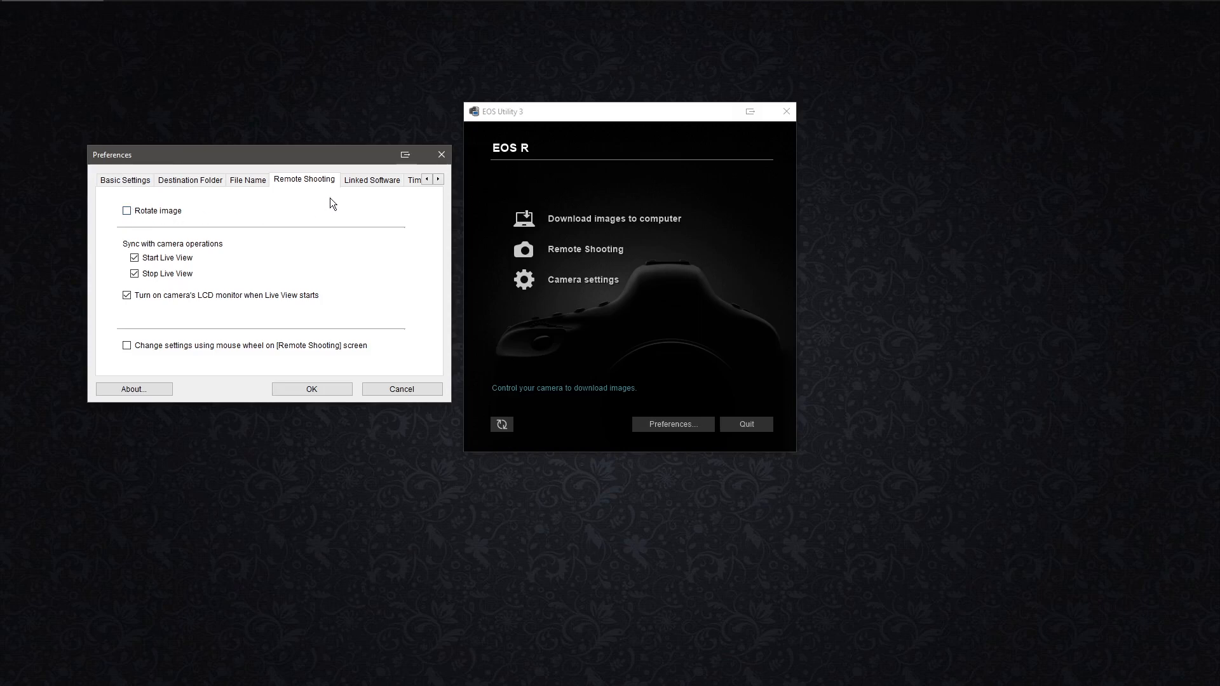
{"action": "mouse_move", "coordinate": [373, 185]}
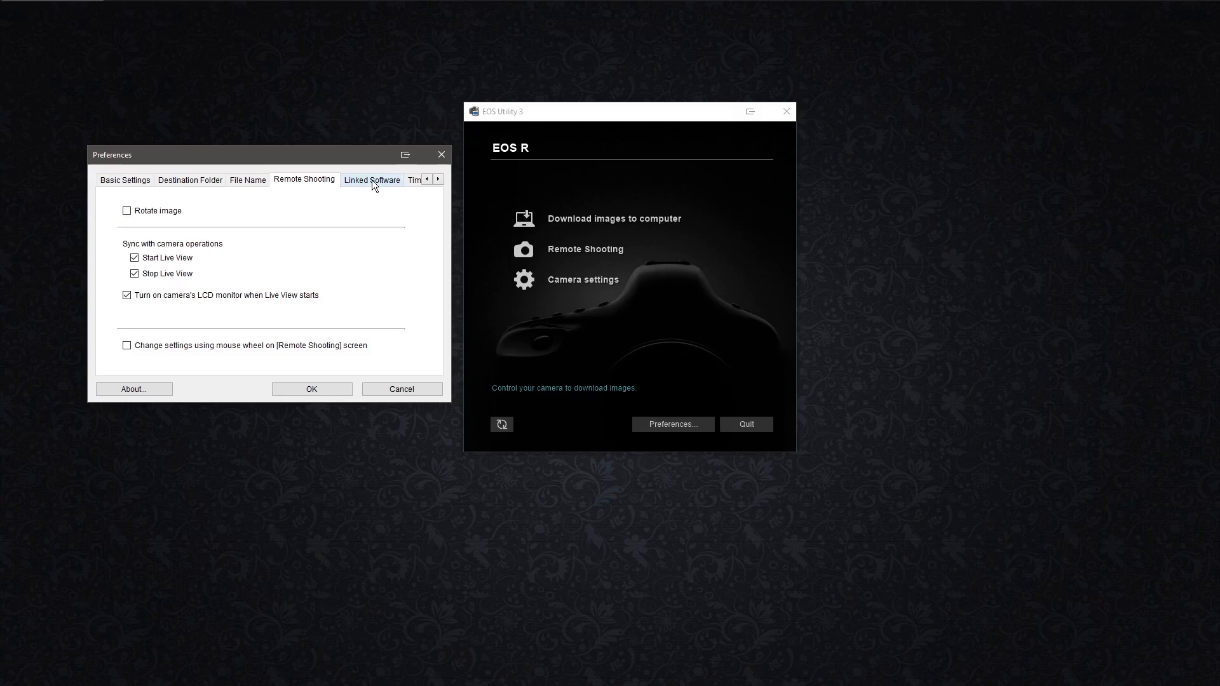
Check the linked software is Bridge.exe and accept the preferences, returning to the EOS R main window
{"action": "left_click", "coordinate": [372, 180]}
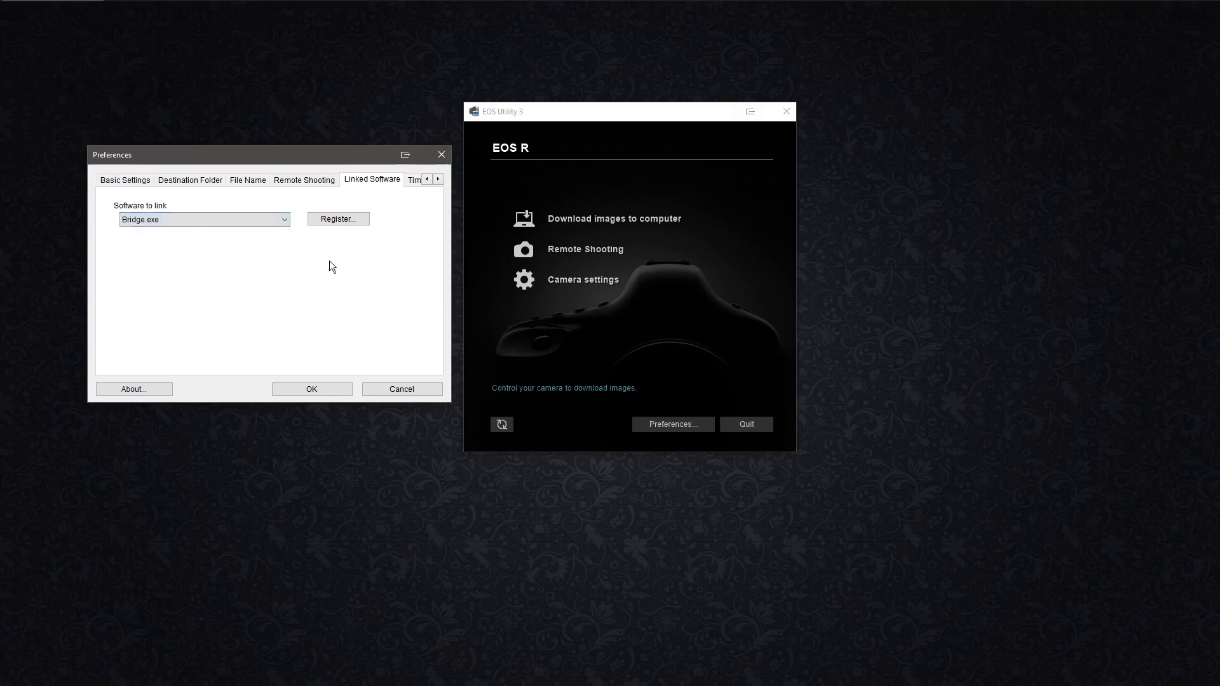
{"action": "left_click", "coordinate": [311, 389]}
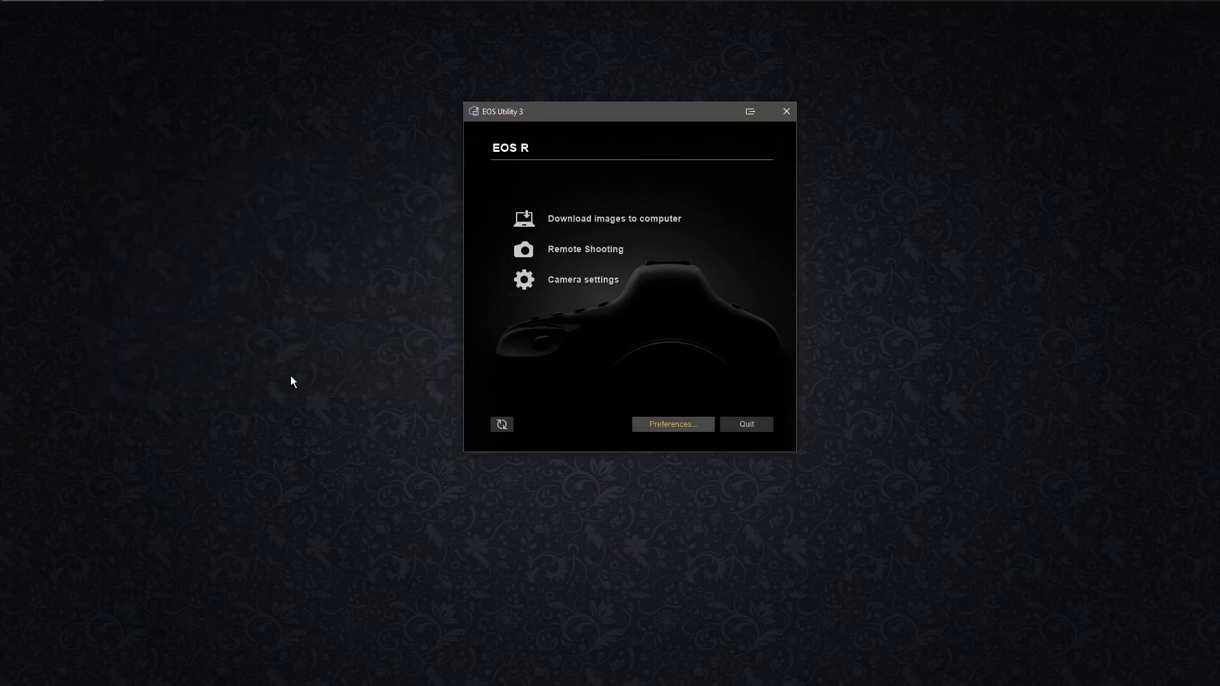
{"action": "mouse_move", "coordinate": [554, 259]}
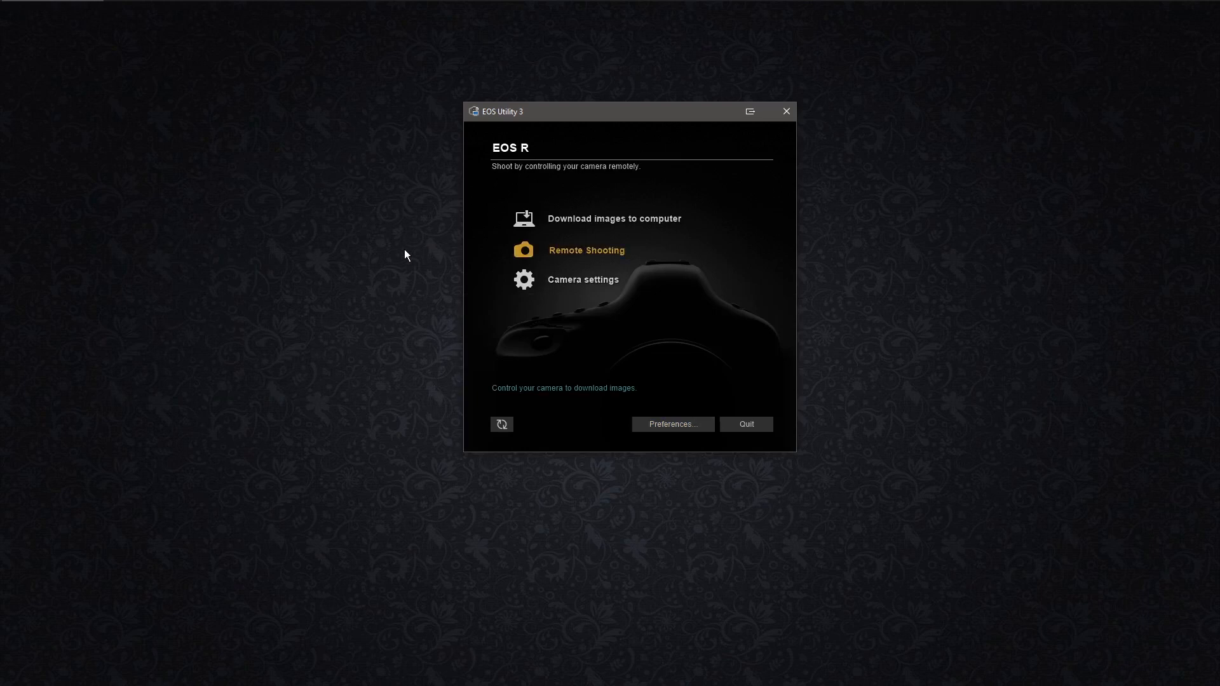
Start Remote Shooting saving to computer and camera card, transferring only JPEGs to the computer
{"action": "left_click", "coordinate": [587, 250]}
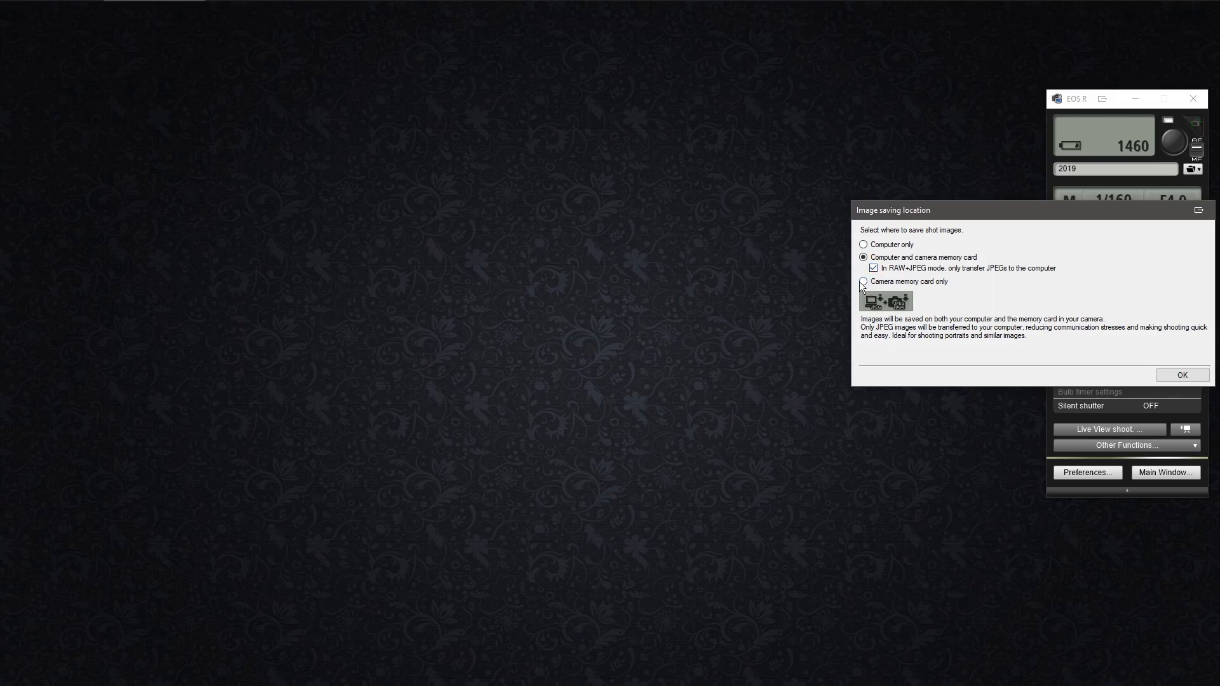
{"action": "left_click", "coordinate": [1181, 375]}
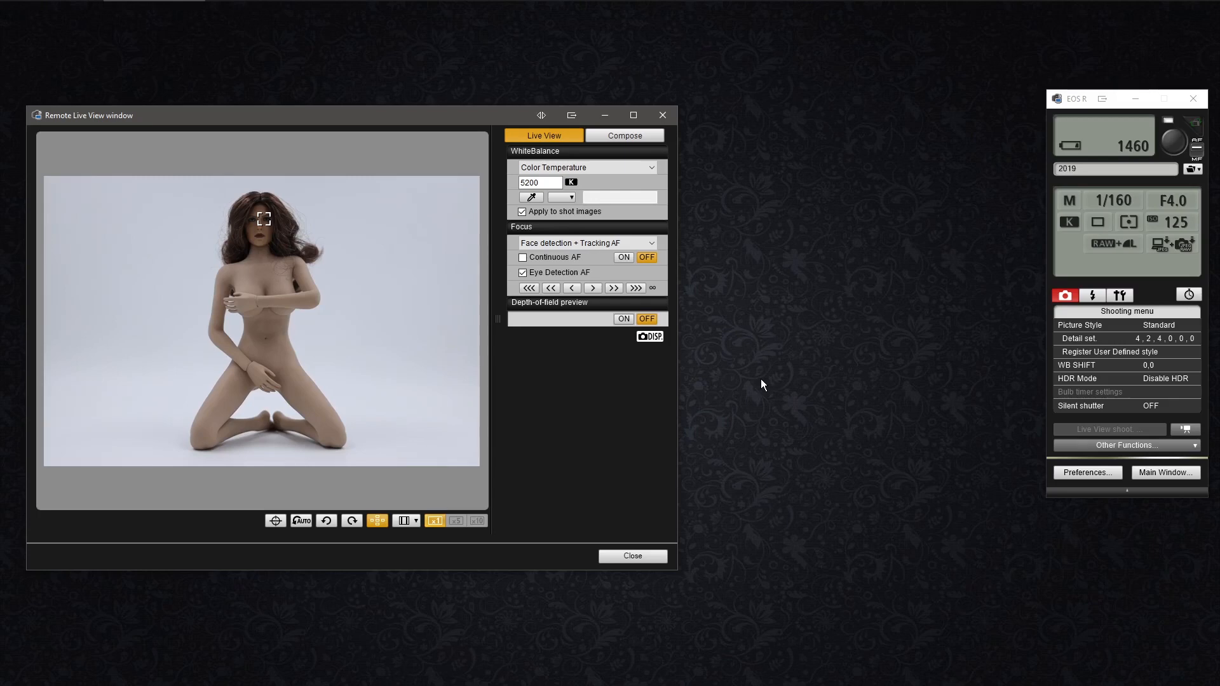
{"action": "mouse_move", "coordinate": [658, 432]}
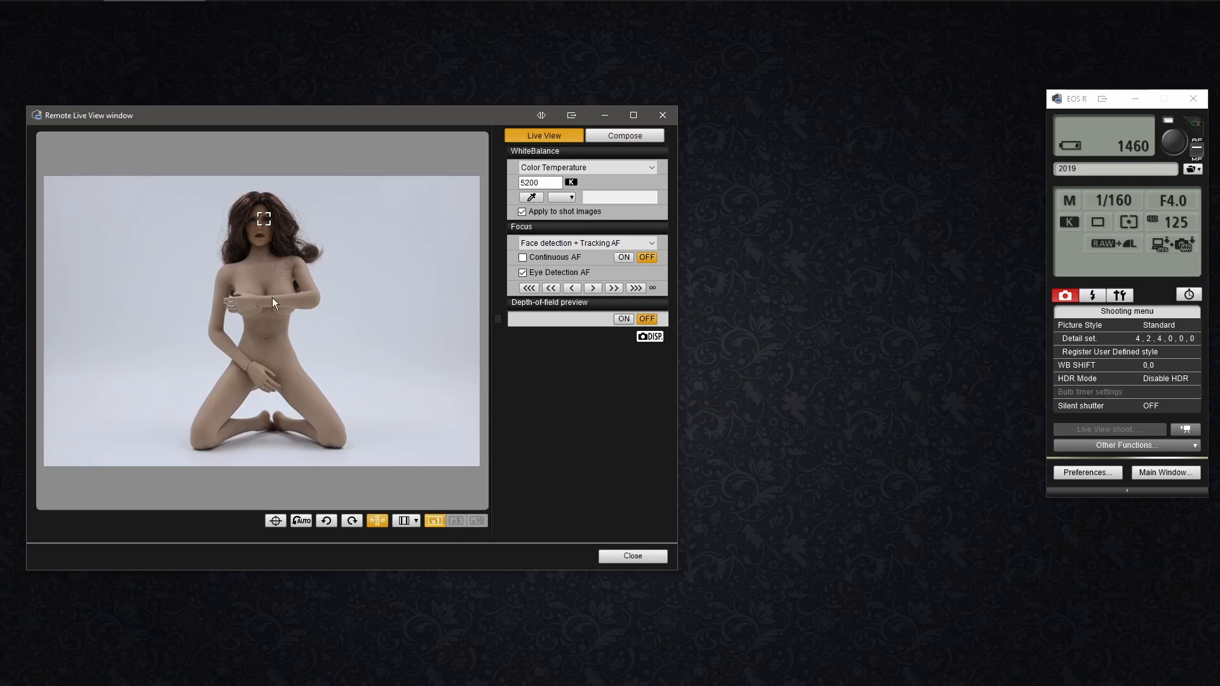
{"action": "mouse_move", "coordinate": [264, 356]}
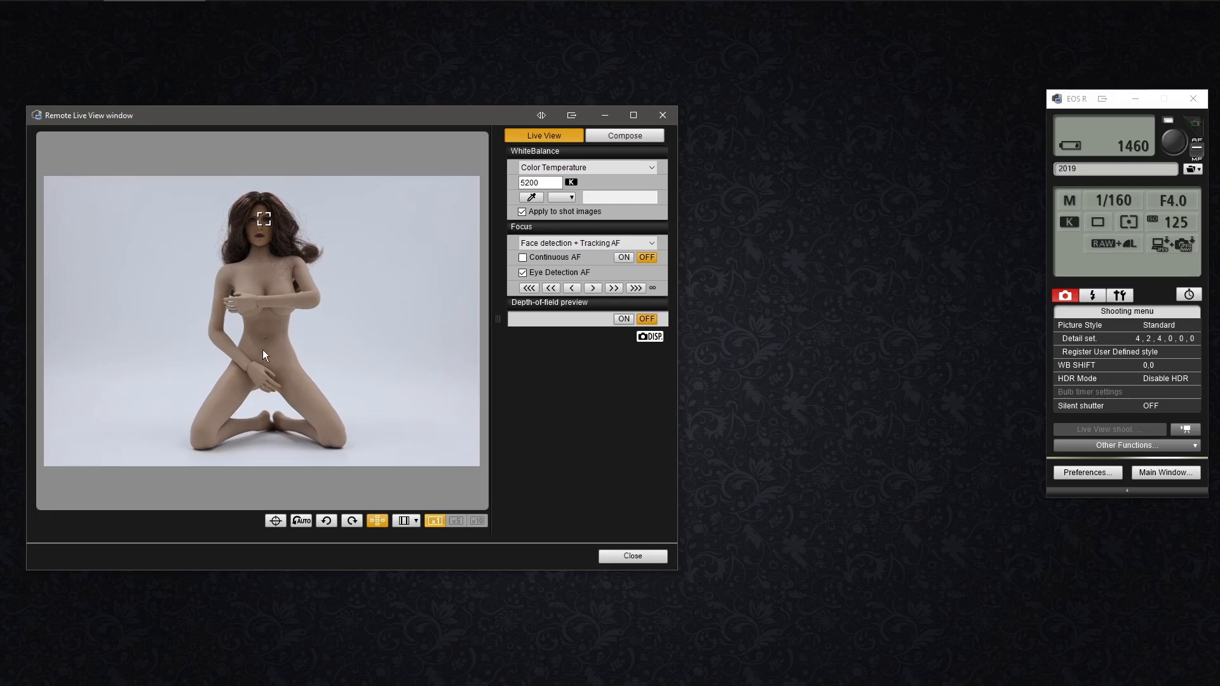
{"action": "mouse_move", "coordinate": [756, 523]}
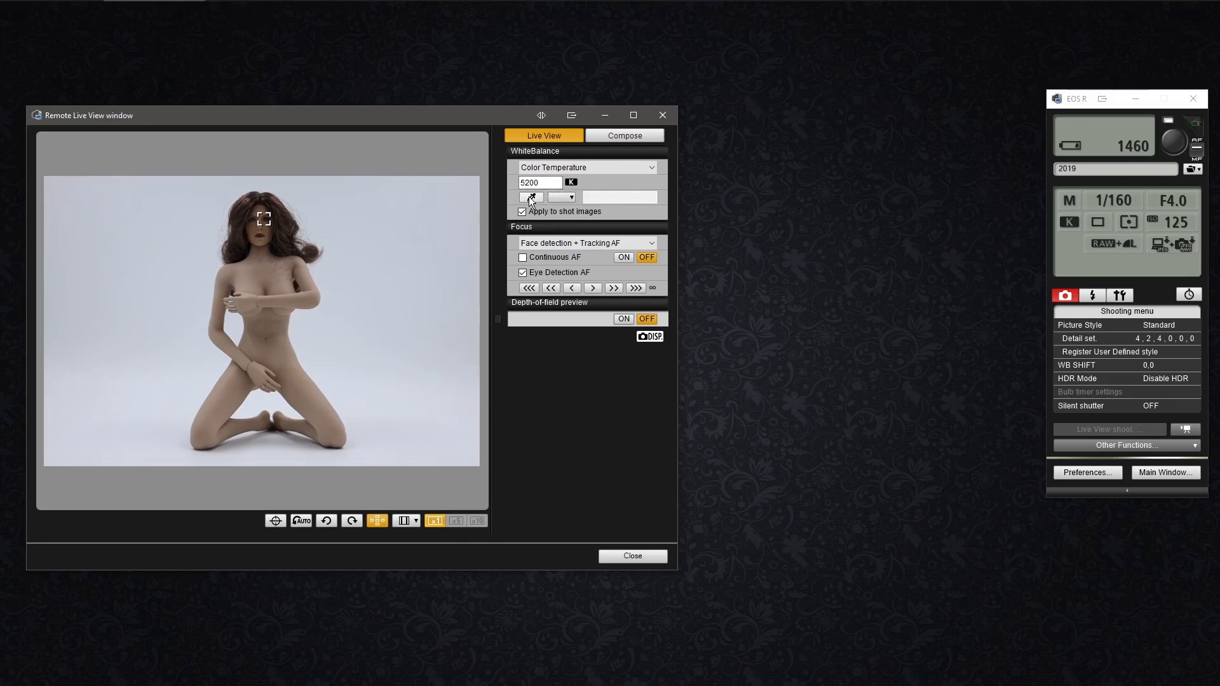
Sample a Custom white balance from the plain backdrop, then return to Color Temperature 5200 K
{"action": "left_click", "coordinate": [531, 197]}
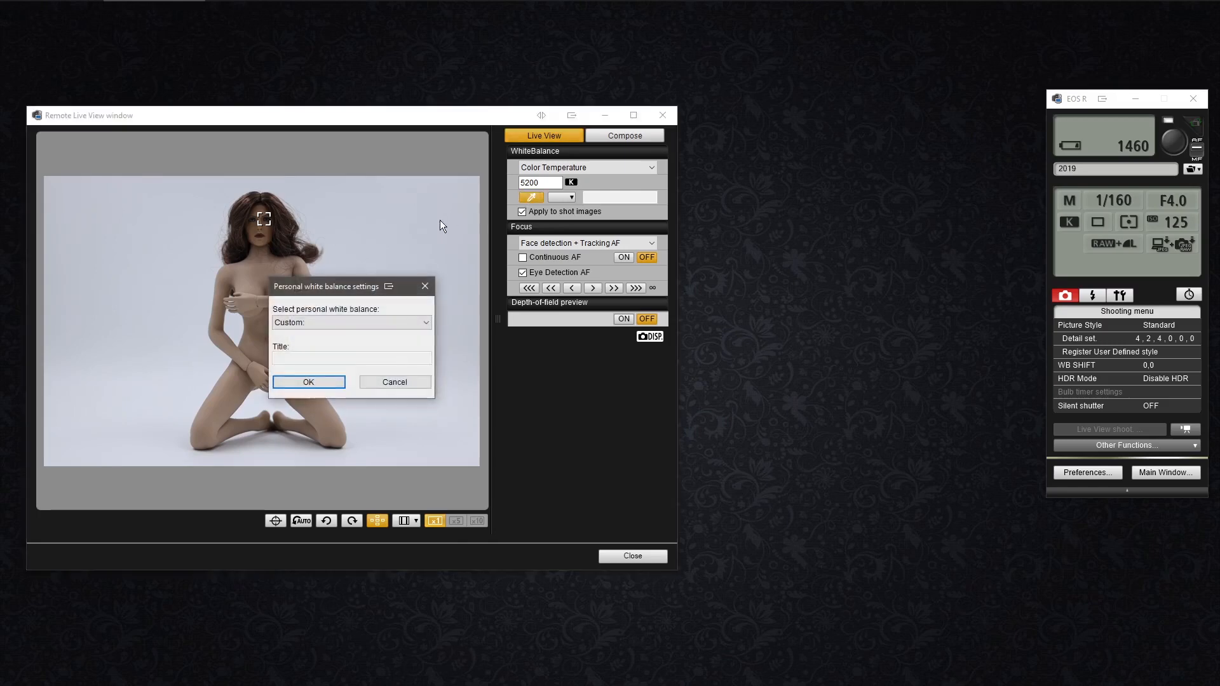
{"action": "mouse_move", "coordinate": [332, 381]}
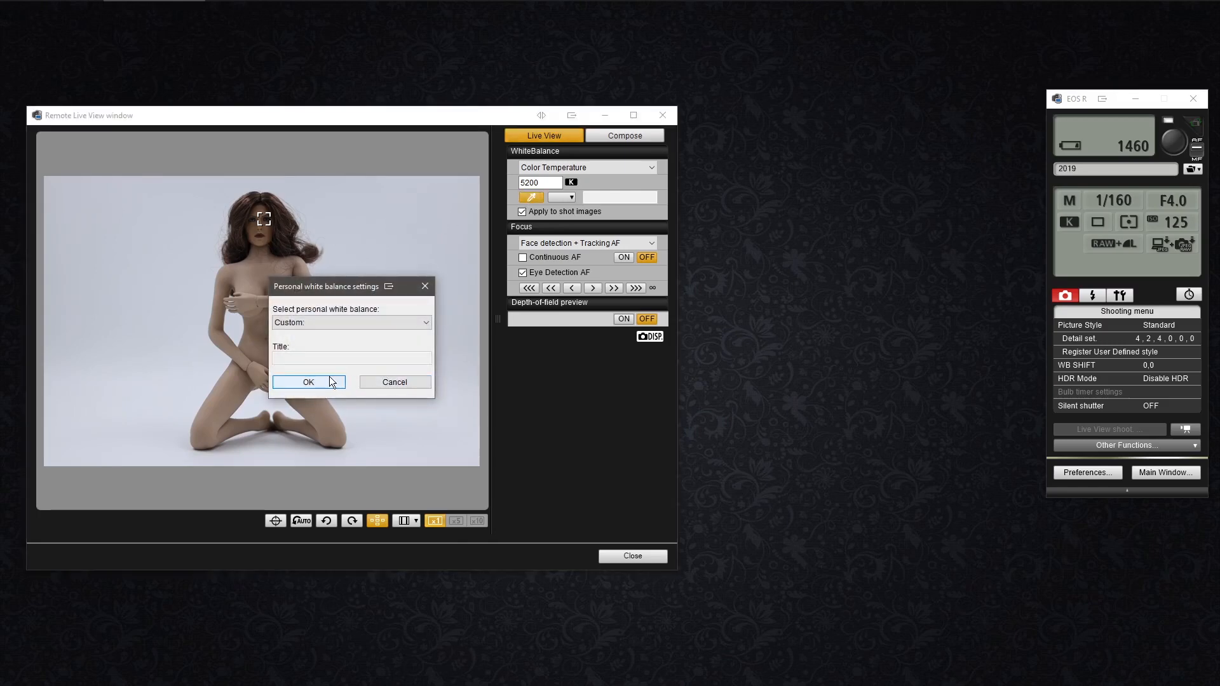
{"action": "left_click", "coordinate": [307, 381]}
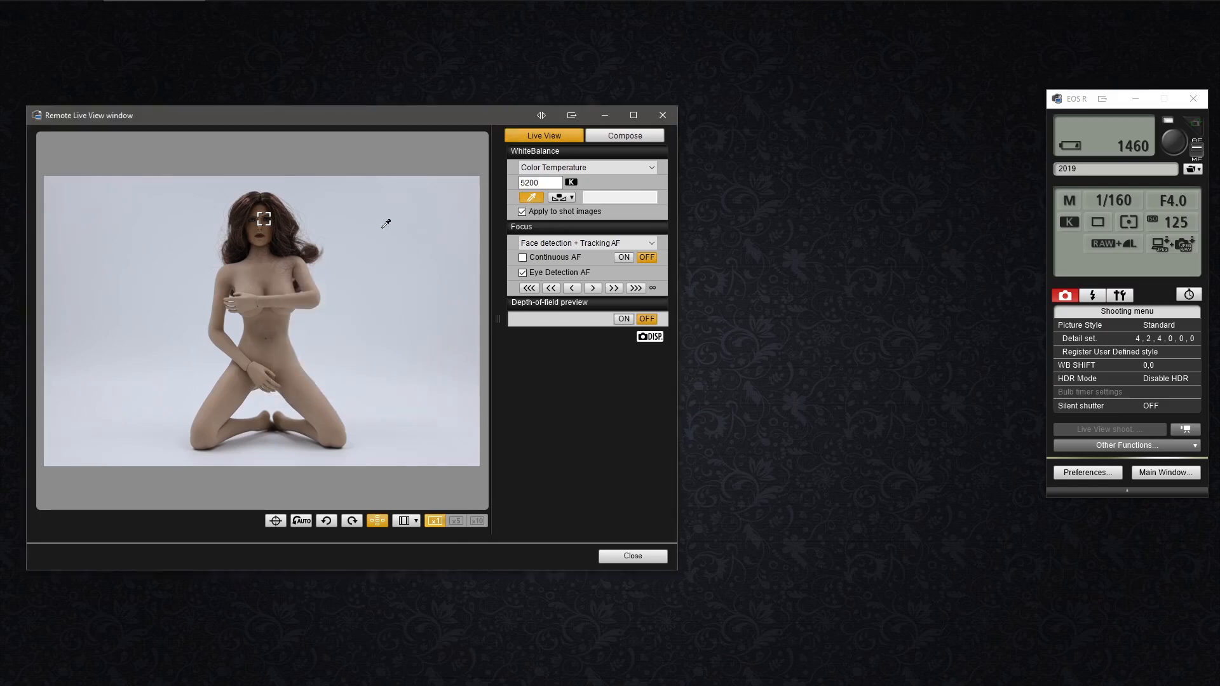
{"action": "left_click", "coordinate": [587, 167]}
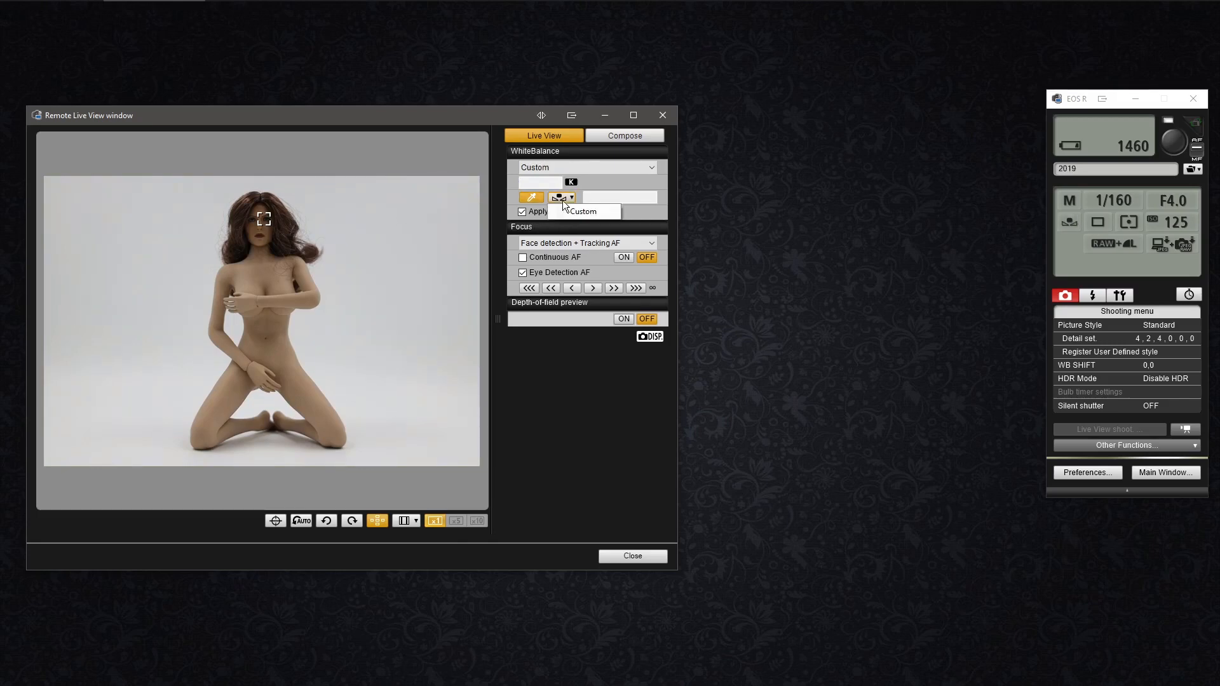
{"action": "mouse_move", "coordinate": [757, 254]}
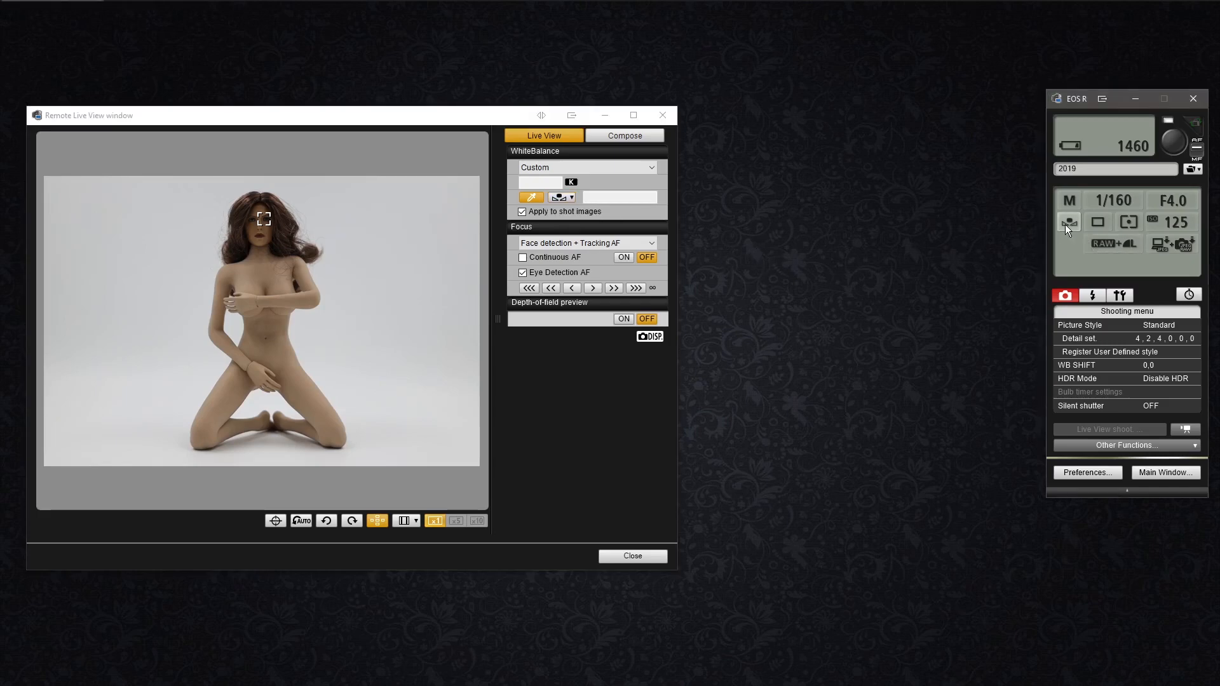
{"action": "left_click", "coordinate": [587, 168]}
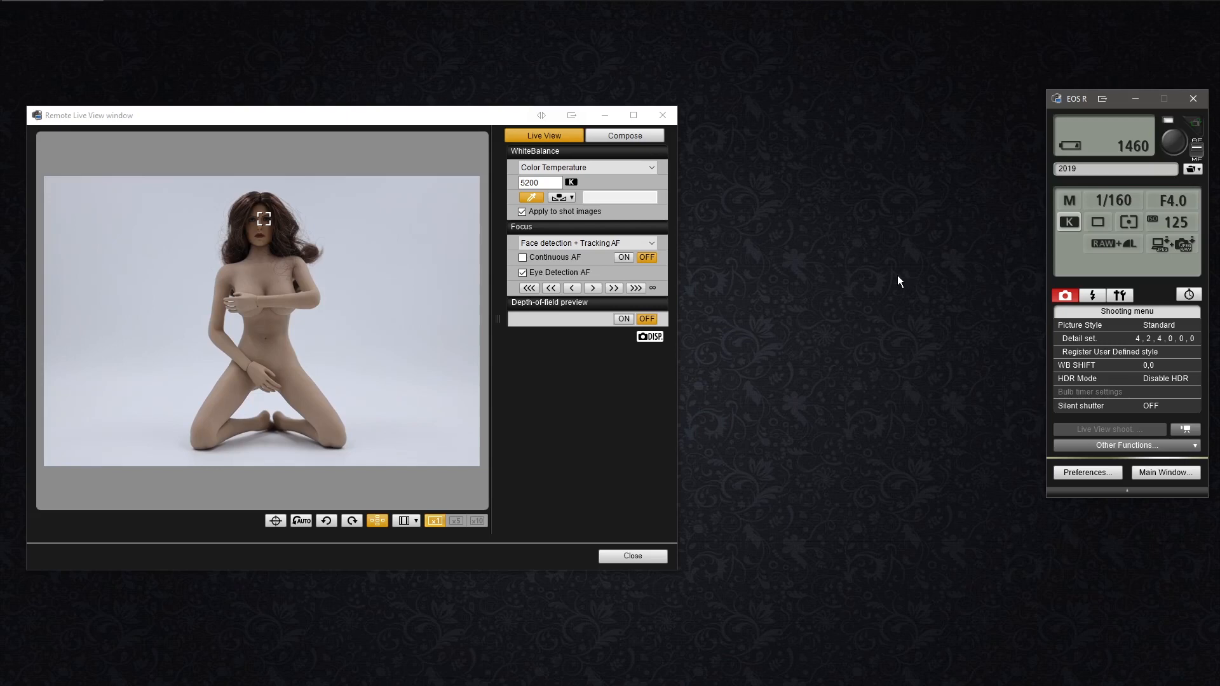
{"action": "mouse_move", "coordinate": [917, 338]}
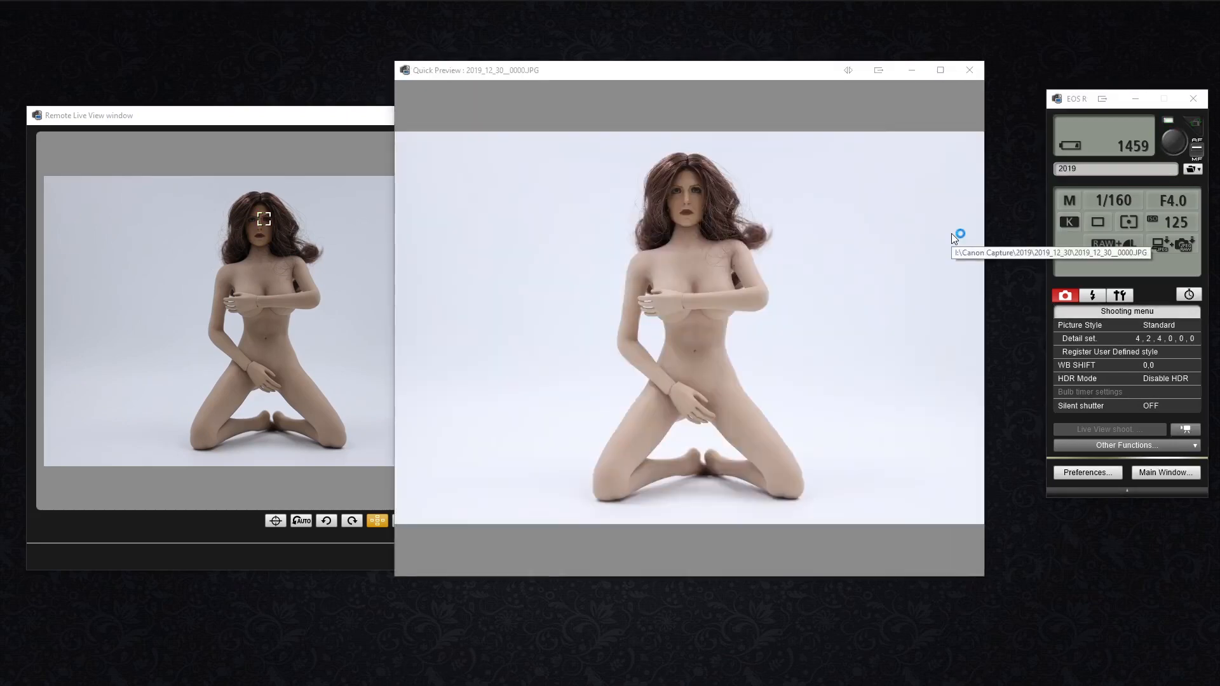
{"action": "mouse_move", "coordinate": [678, 165]}
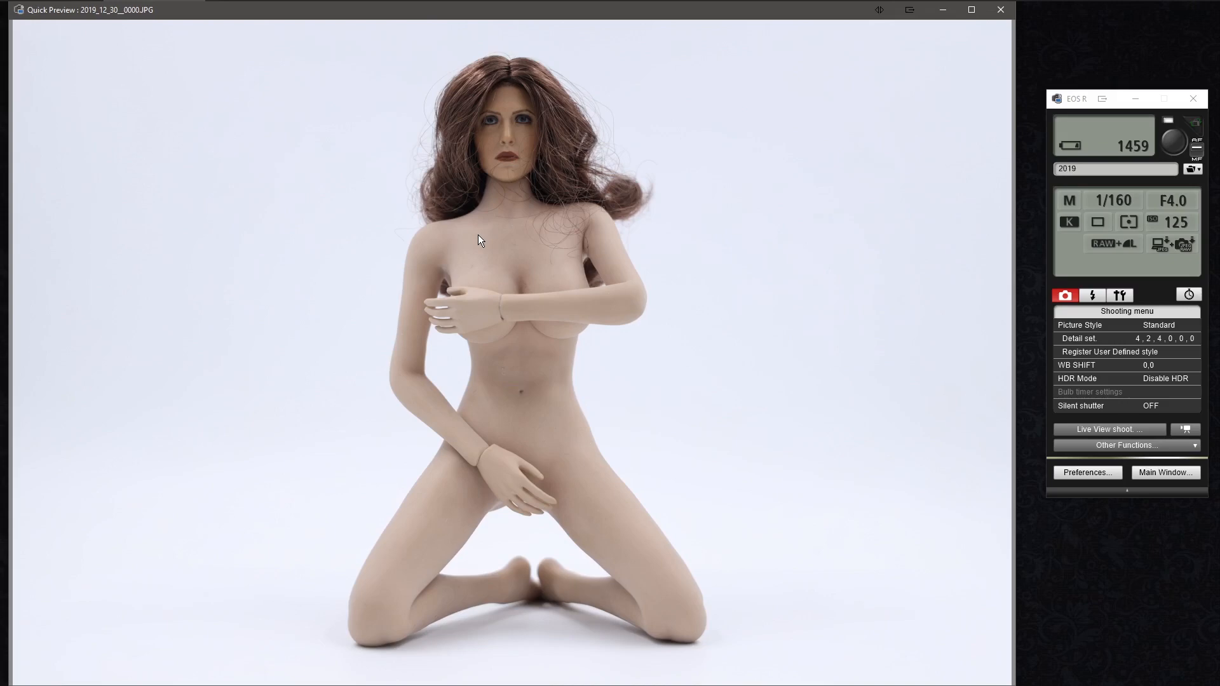
{"action": "mouse_move", "coordinate": [419, 10]}
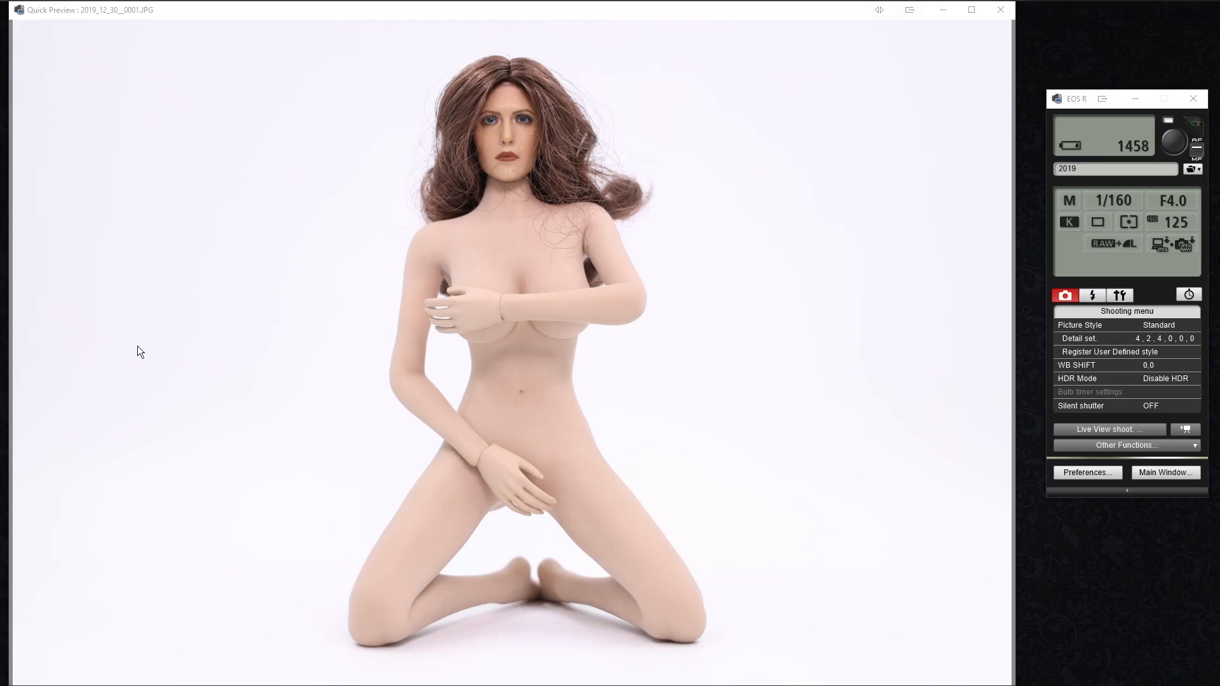
{"action": "mouse_move", "coordinate": [493, 370]}
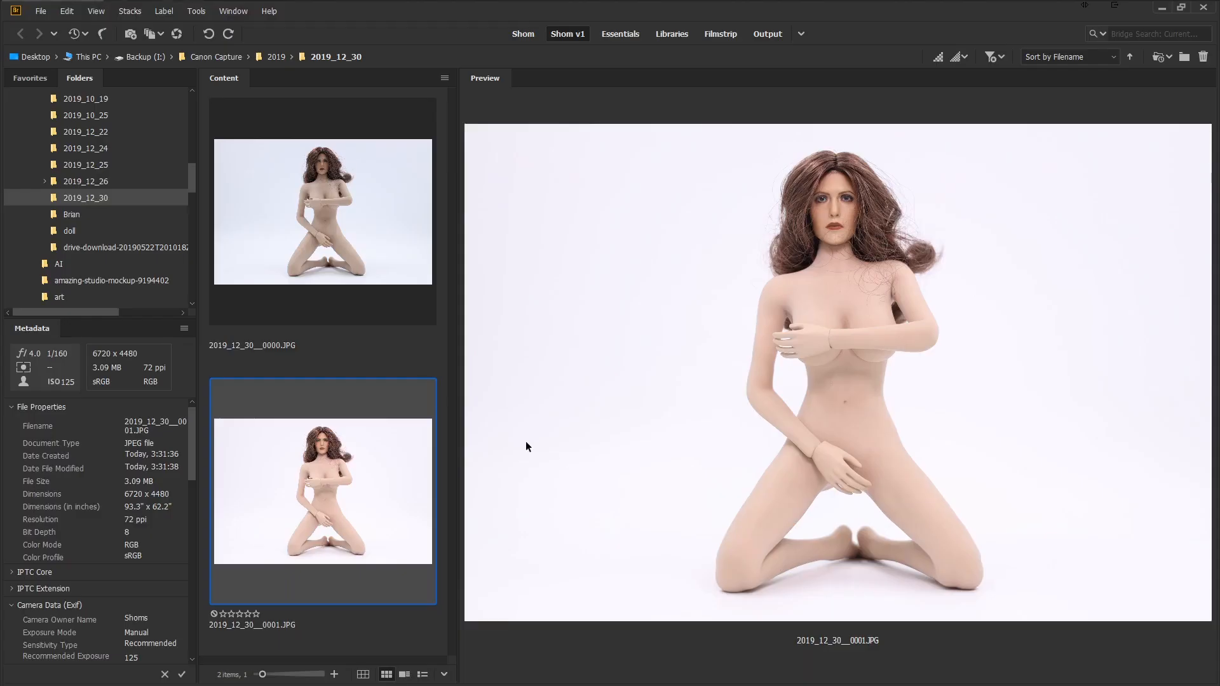
Preview the bluish first shot and the whiter second shot in Bridge's 2019_12_30 folder
{"action": "left_click", "coordinate": [322, 211]}
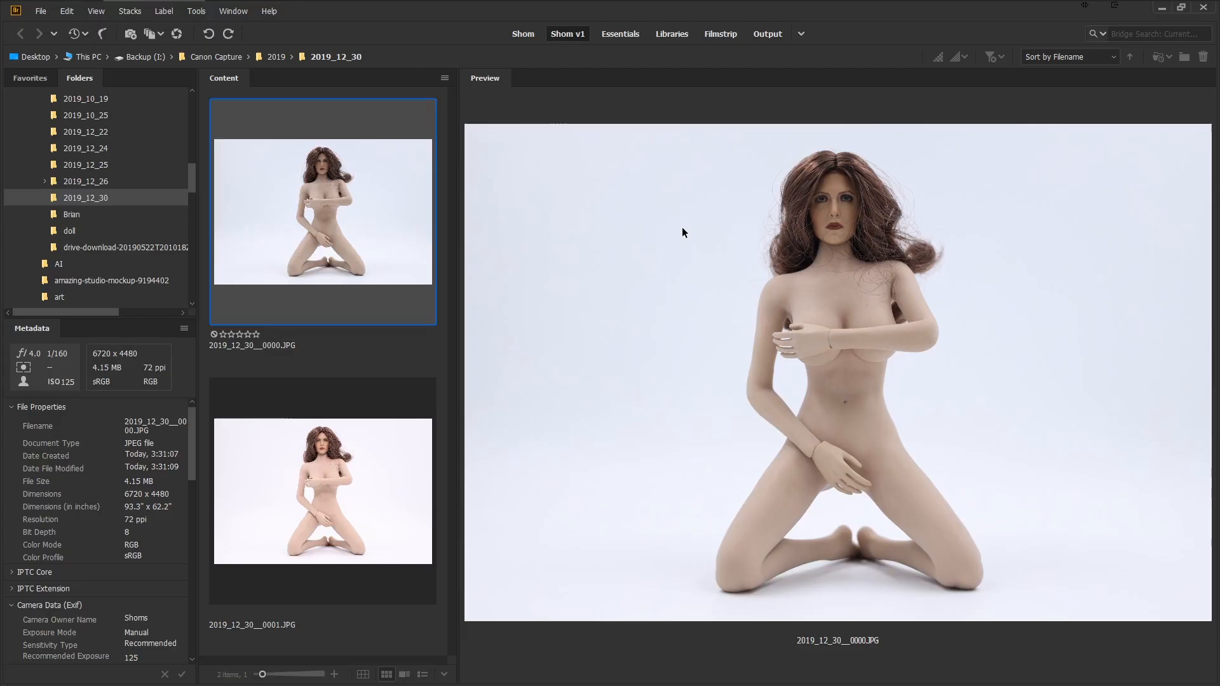
{"action": "left_click", "coordinate": [323, 490]}
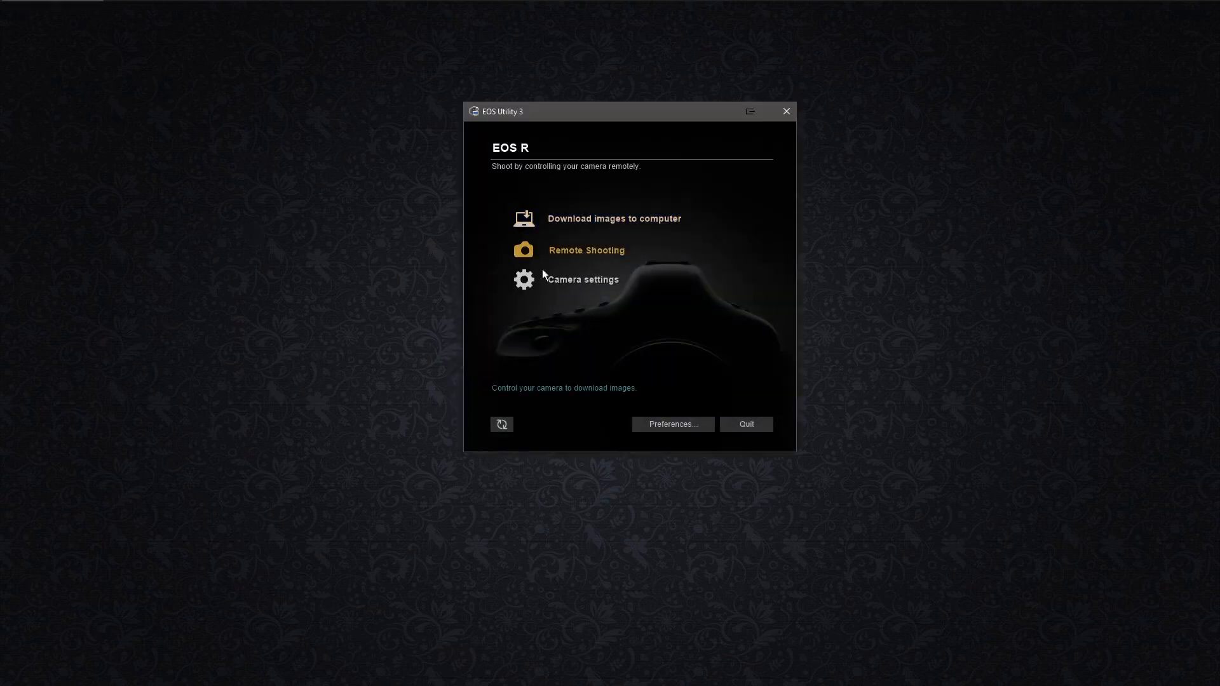
Reopen Remote Shooting for the EOS R from the main window
{"action": "left_click", "coordinate": [587, 250]}
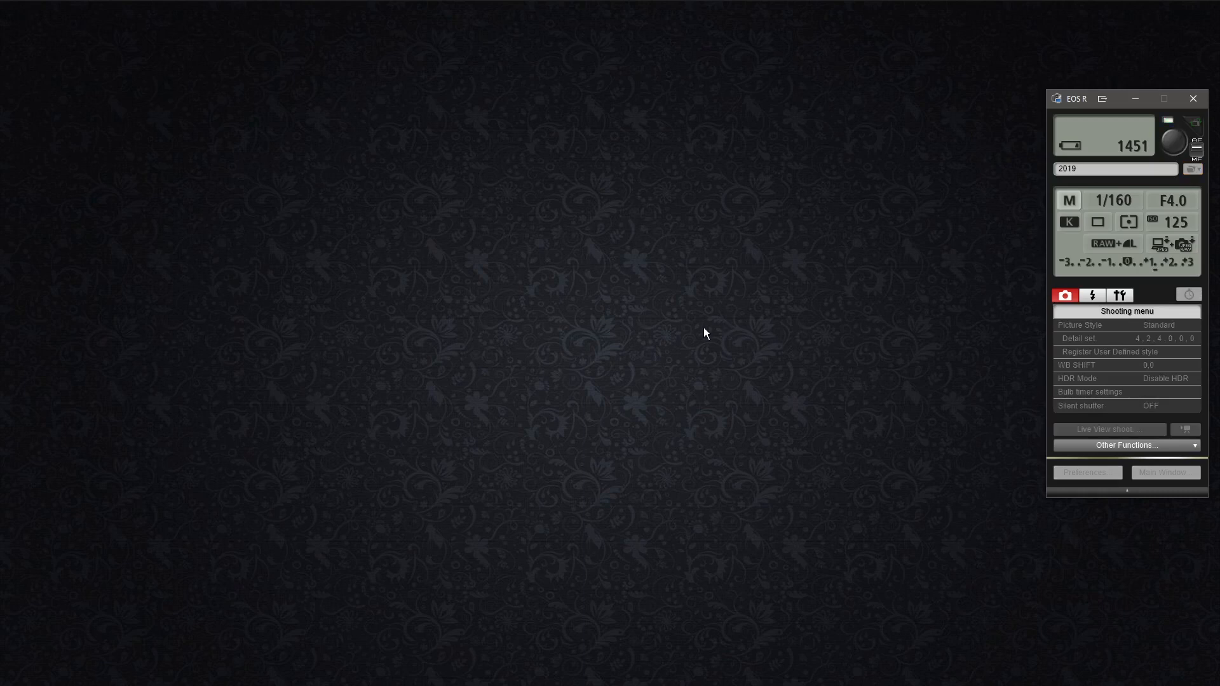